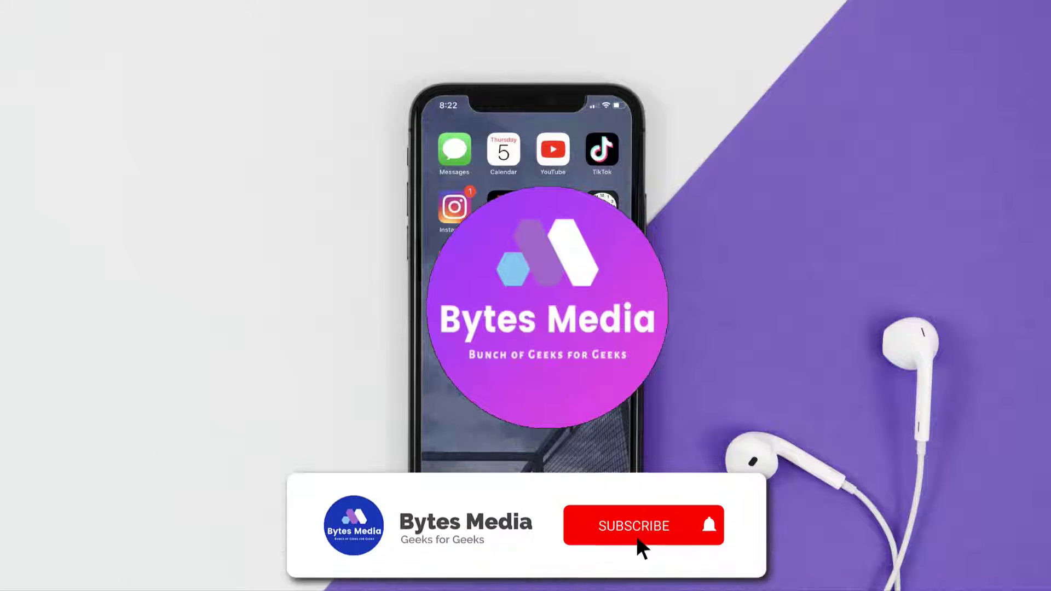
From Settings, go through the Apple ID banner into the Subscriptions list
left_click(634, 525)
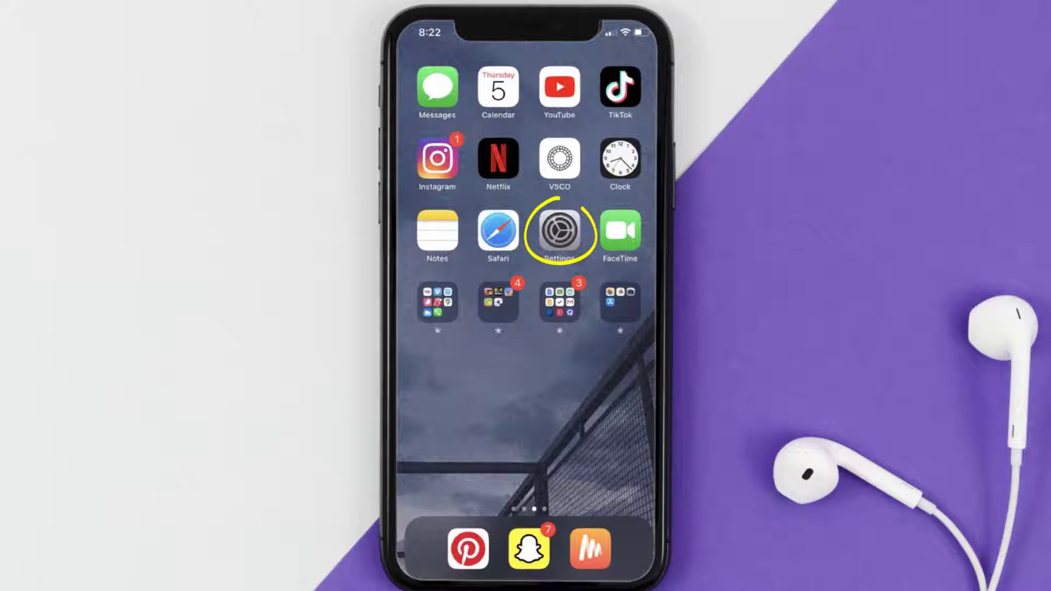
left_click(559, 233)
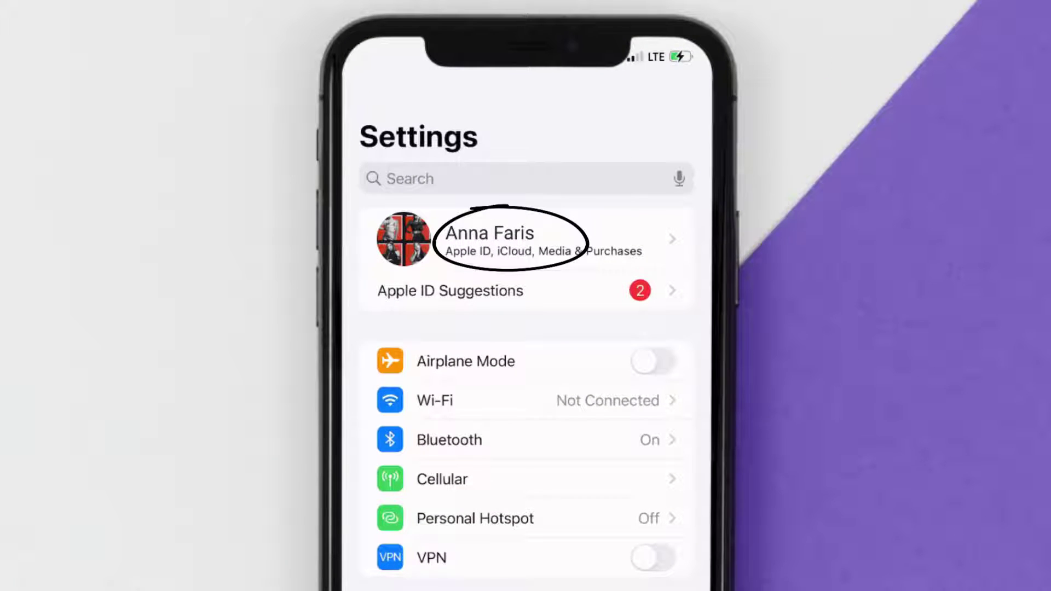
left_click(510, 239)
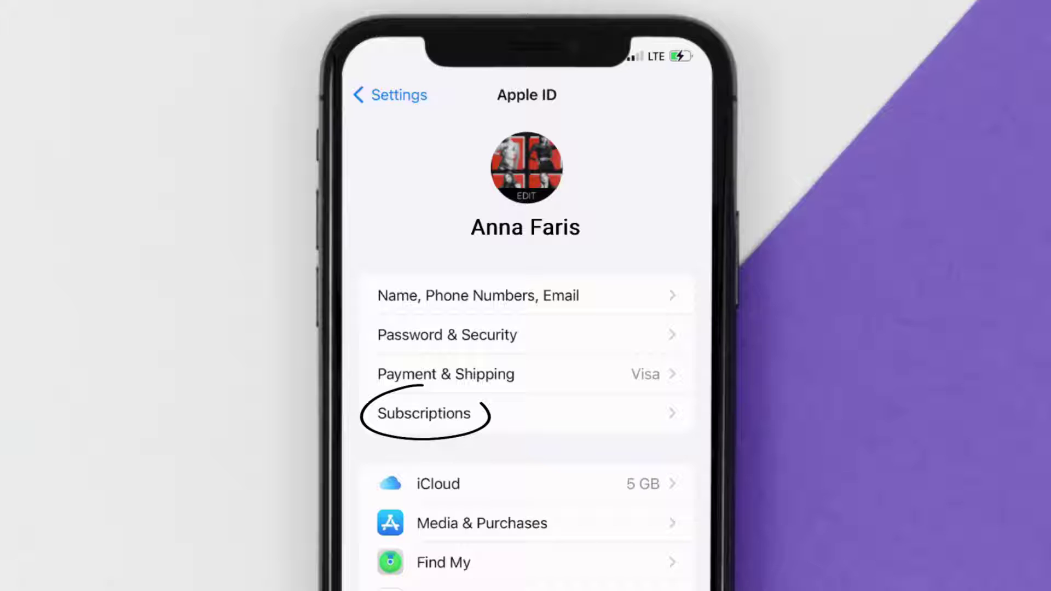
left_click(424, 414)
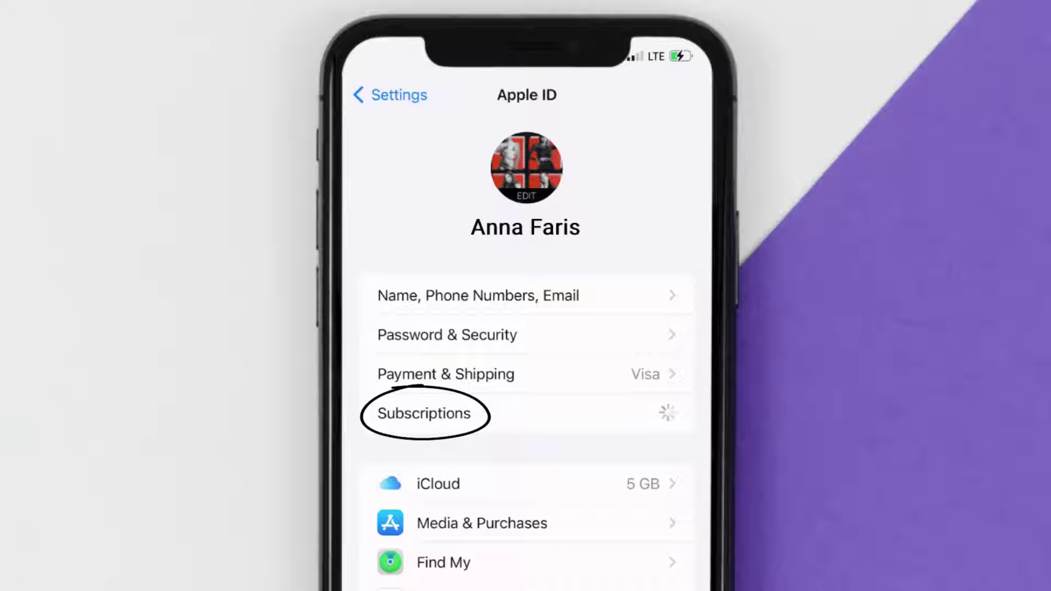
left_click(424, 413)
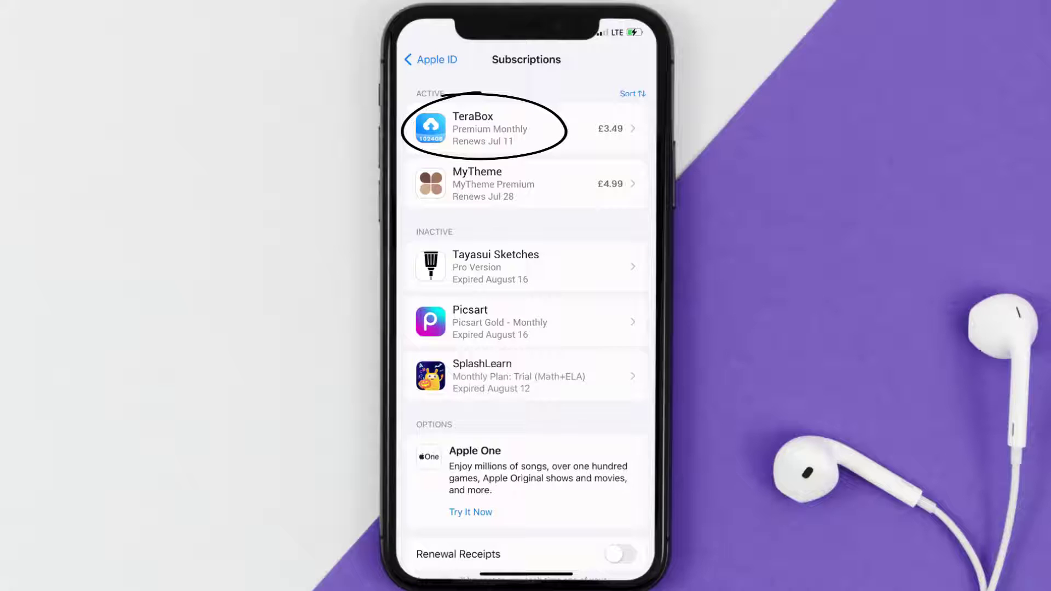
Select the TeraBox entry under Active subscriptions to view its details
left_click(483, 127)
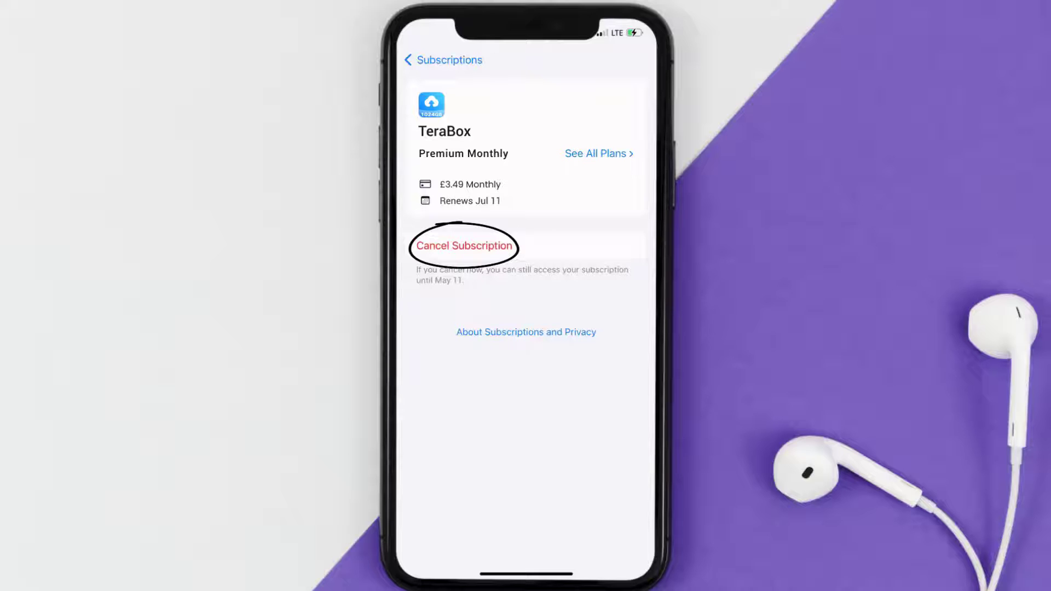
Review the TeraBox Premium Monthly plan (£3.49, renews Jul 11) with Cancel Subscription available
left_click(463, 245)
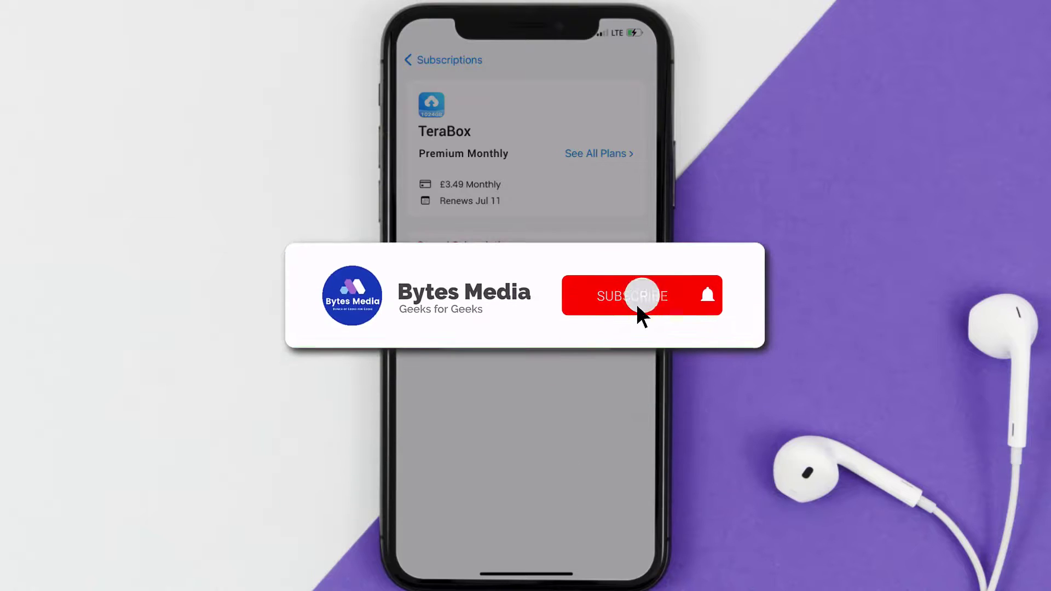
left_click(632, 296)
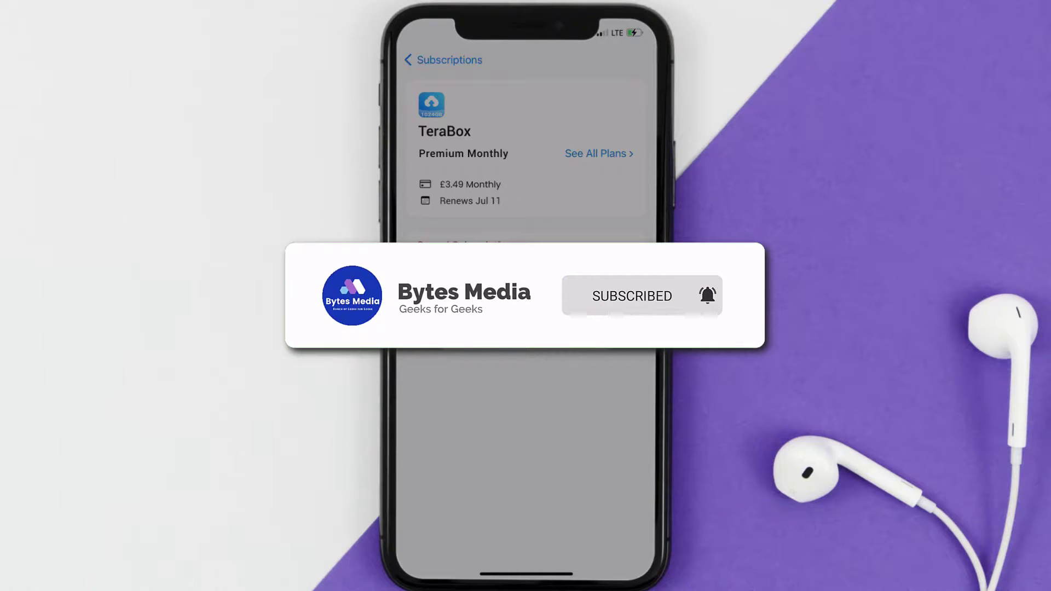